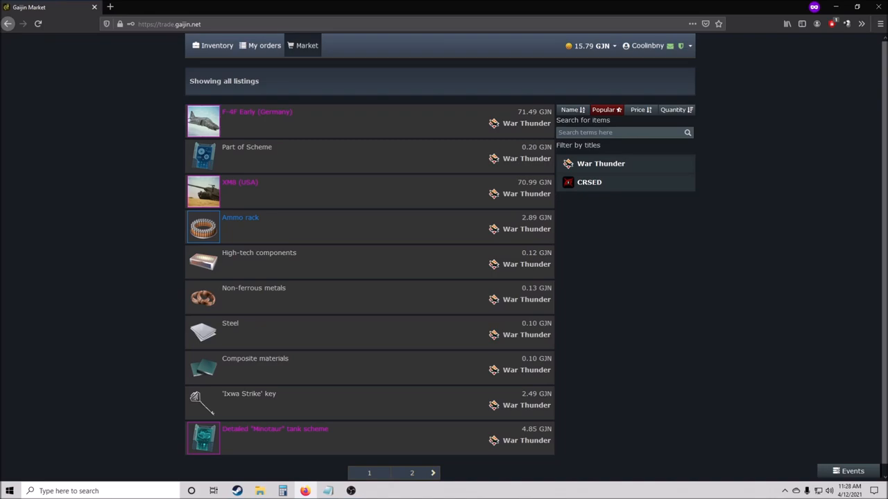
pyautogui.moveTo(34, 220)
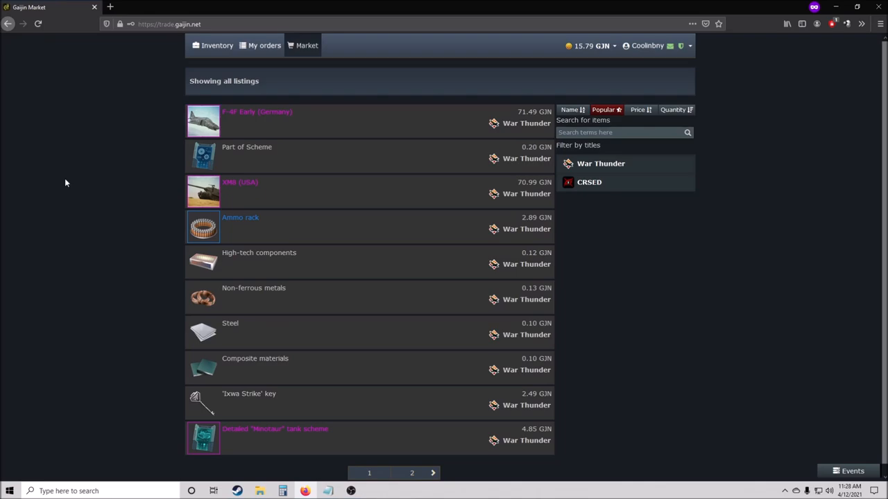
pyautogui.moveTo(813, 312)
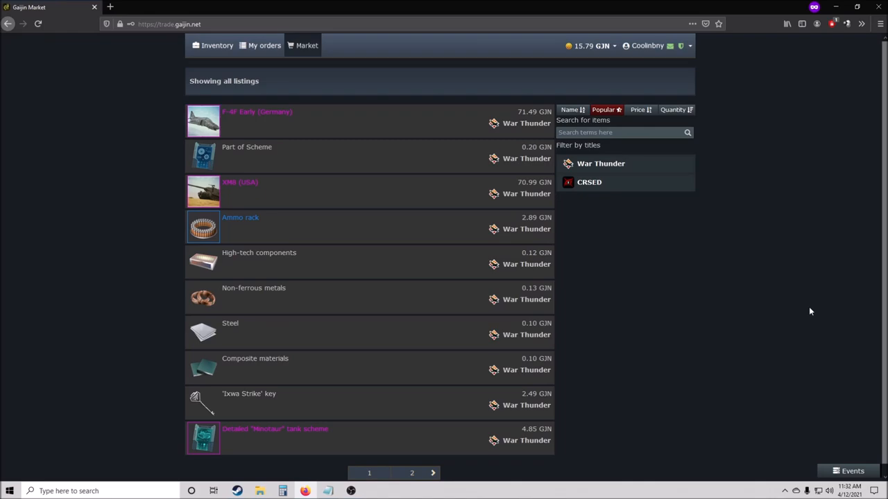
pyautogui.moveTo(802, 311)
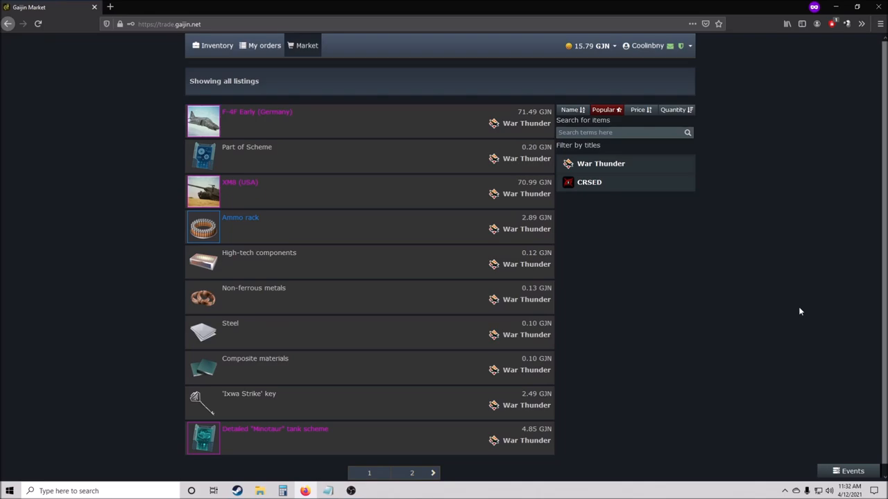
pyautogui.moveTo(795, 311)
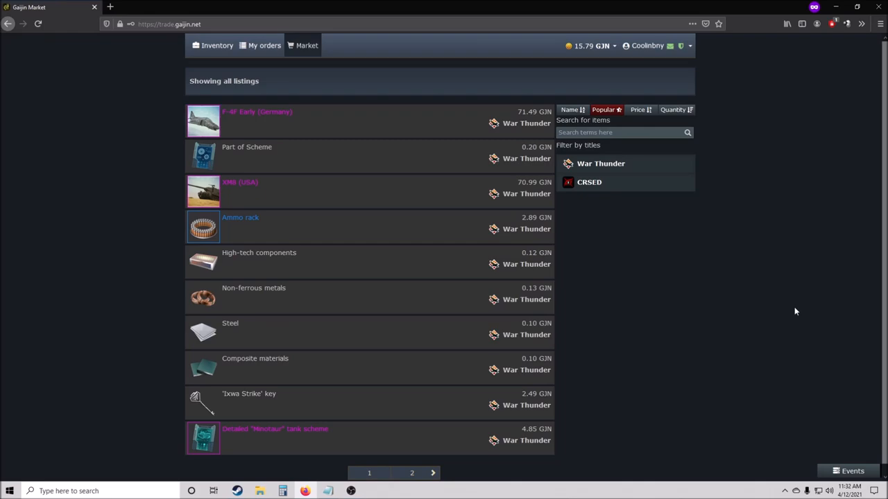
pyautogui.moveTo(795, 311)
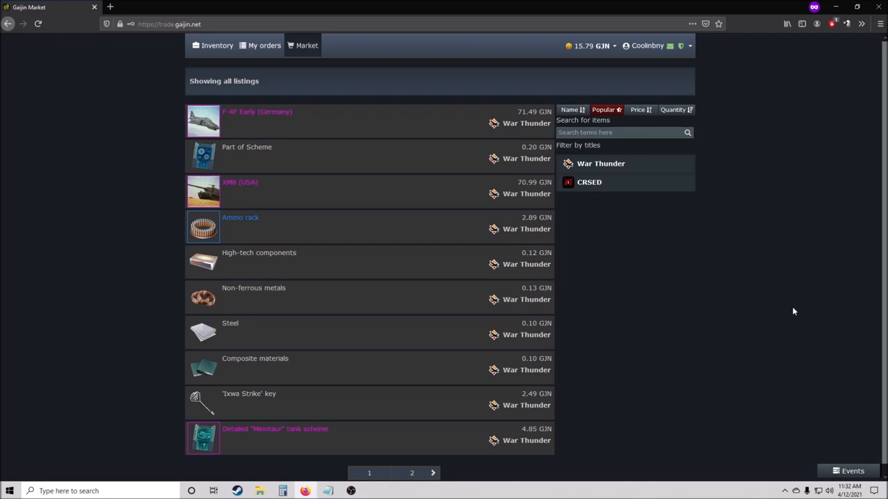
pyautogui.moveTo(774, 316)
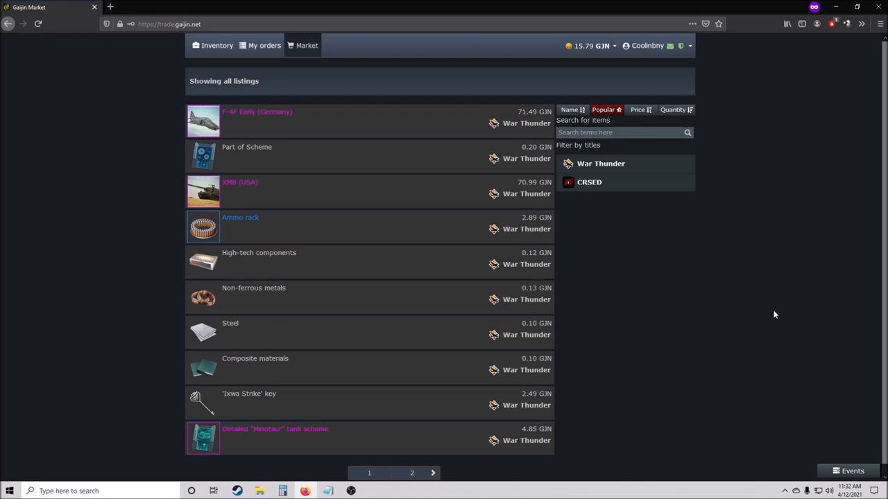
pyautogui.moveTo(771, 313)
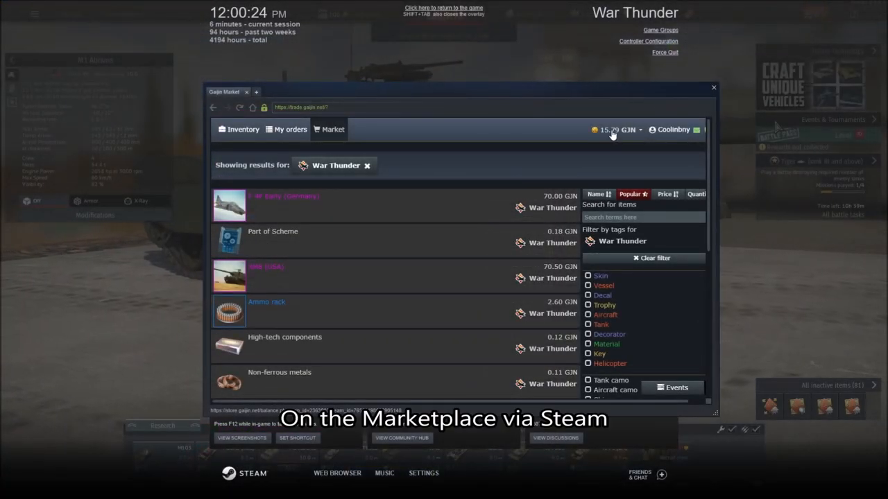
# Step: Open the balance top-up page from the GJN balance menu via Steam payment
pyautogui.click(618, 130)
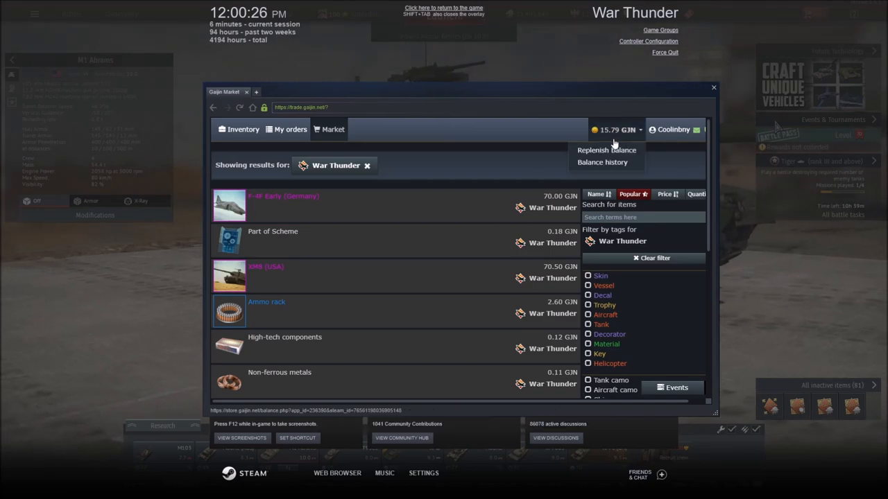
pyautogui.click(607, 150)
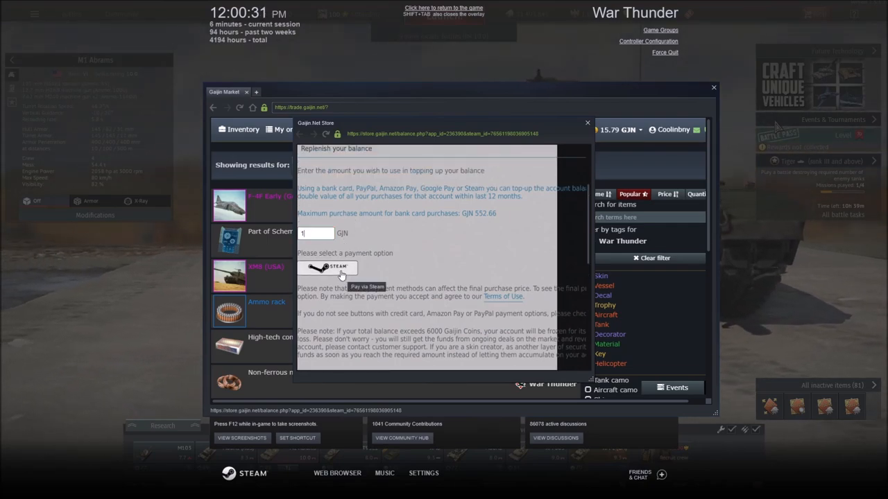
pyautogui.click(326, 268)
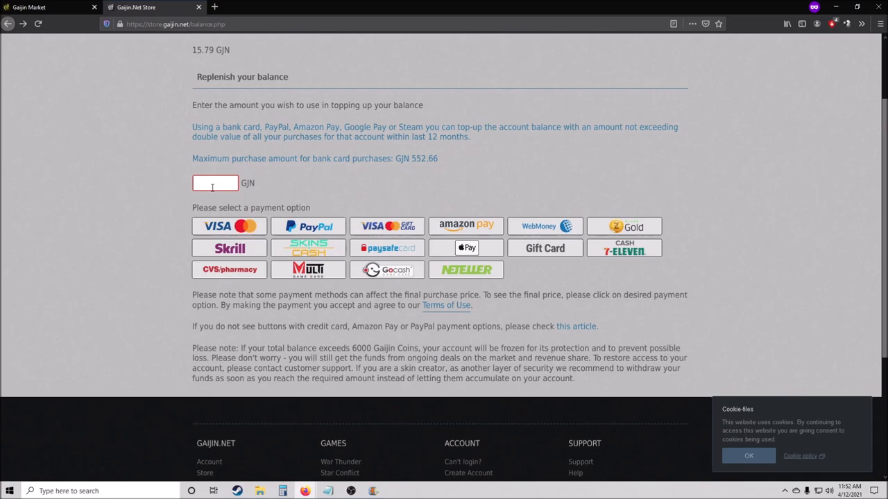
# Step: Enter a 1 GJN top-up amount and choose PayPal as the payment method
pyautogui.write('1')
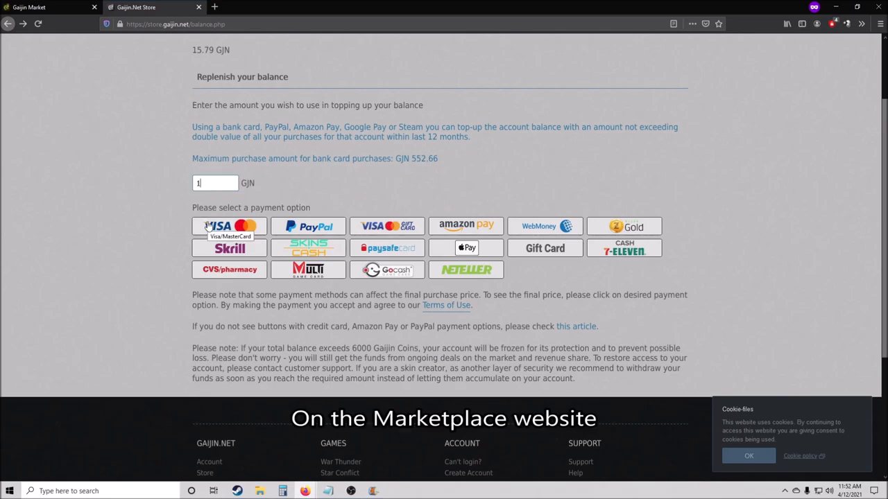
pyautogui.click(308, 226)
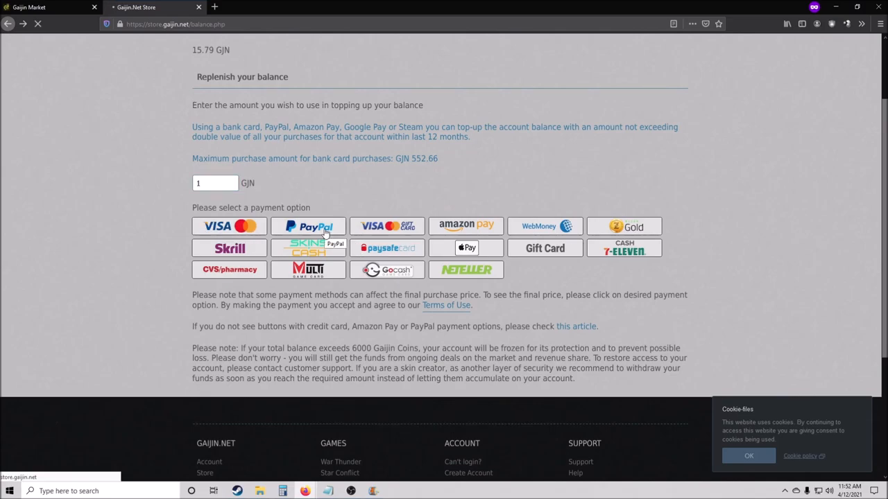
pyautogui.click(308, 226)
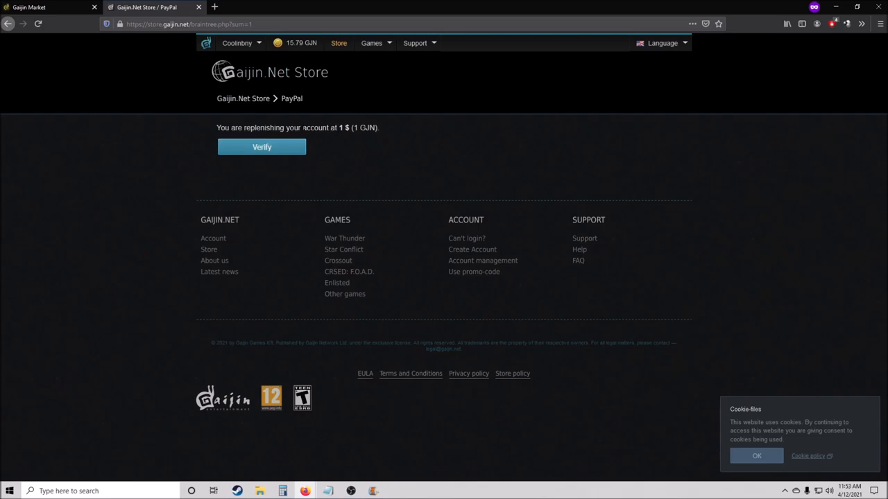
pyautogui.moveTo(416, 150)
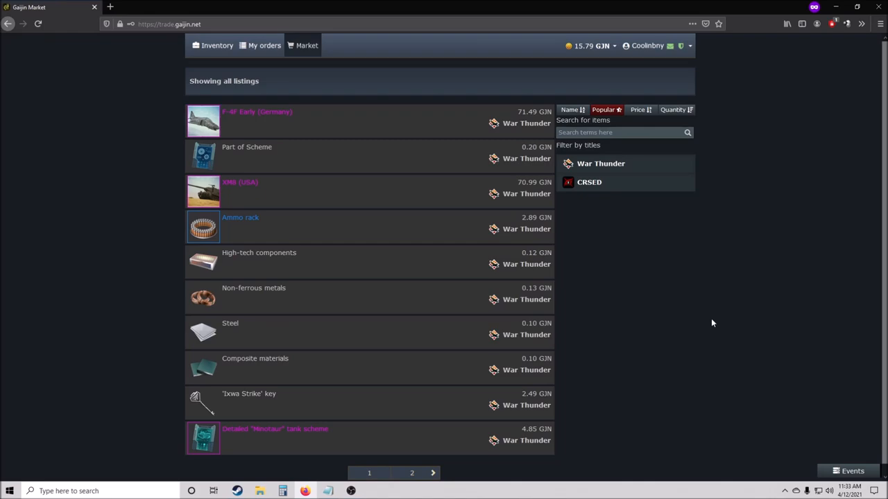
pyautogui.moveTo(708, 322)
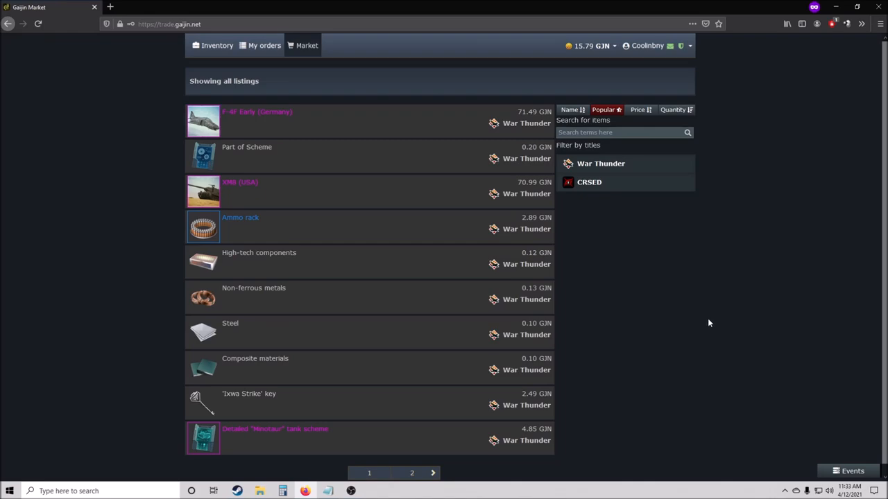
pyautogui.moveTo(707, 322)
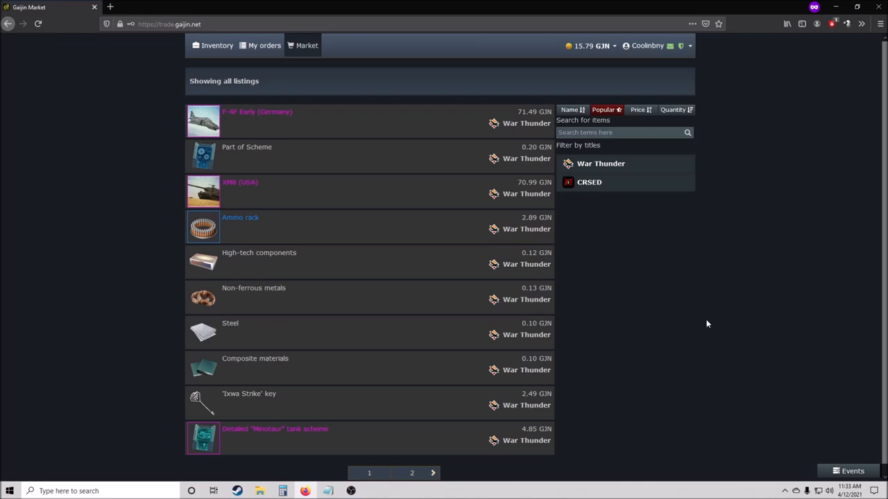
pyautogui.moveTo(704, 323)
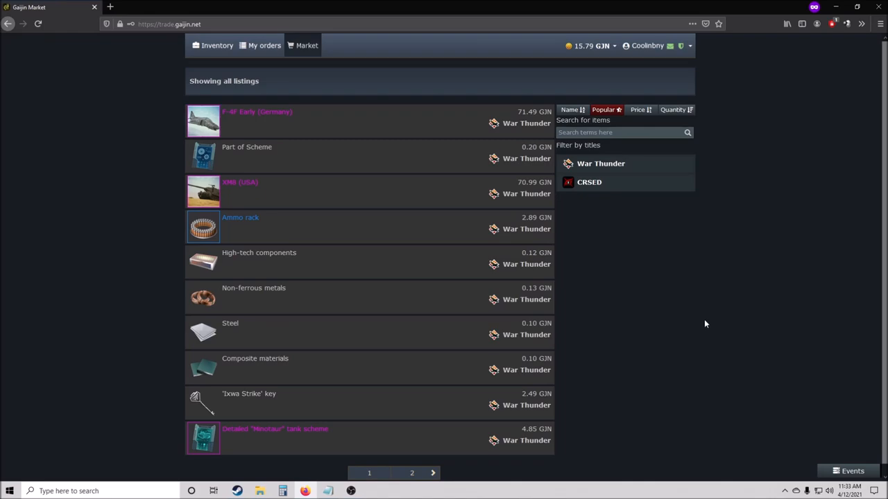
pyautogui.moveTo(493, 357)
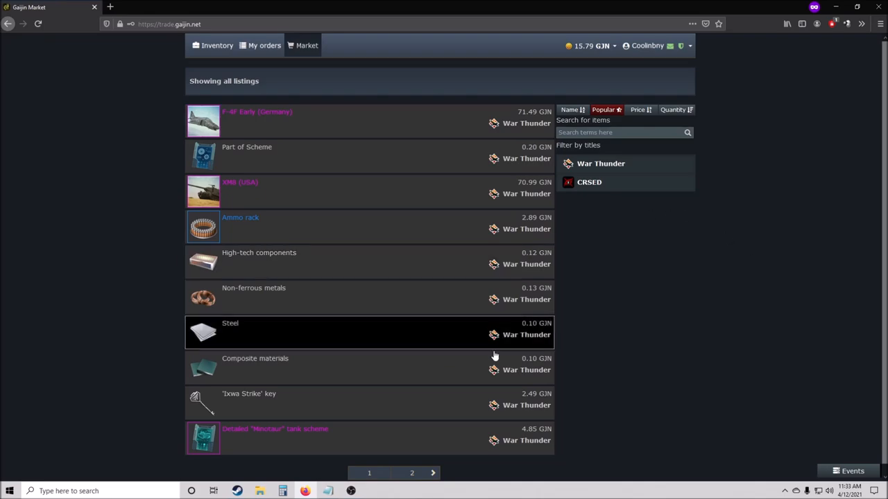
pyautogui.moveTo(148, 388)
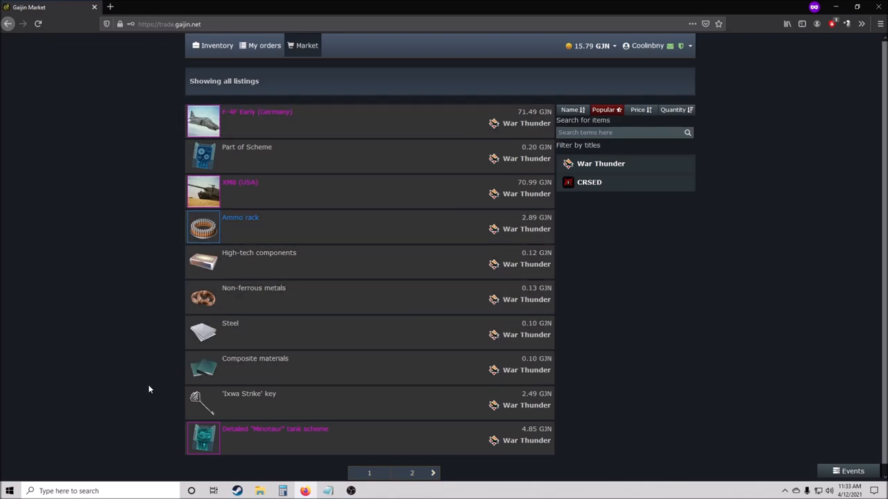
pyautogui.moveTo(756, 227)
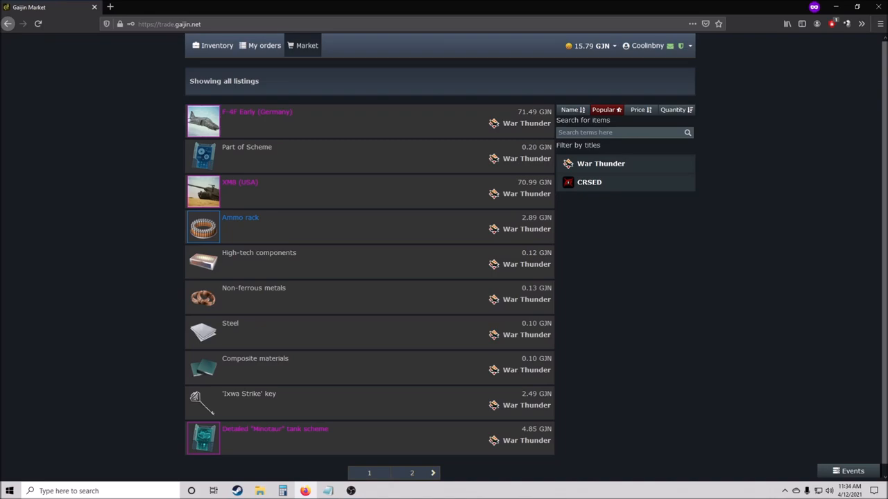
pyautogui.moveTo(257, 201)
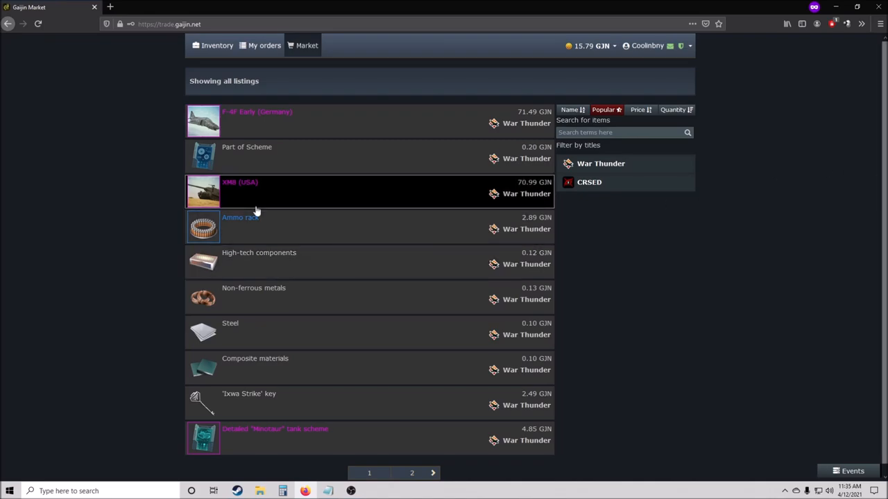
pyautogui.moveTo(707, 317)
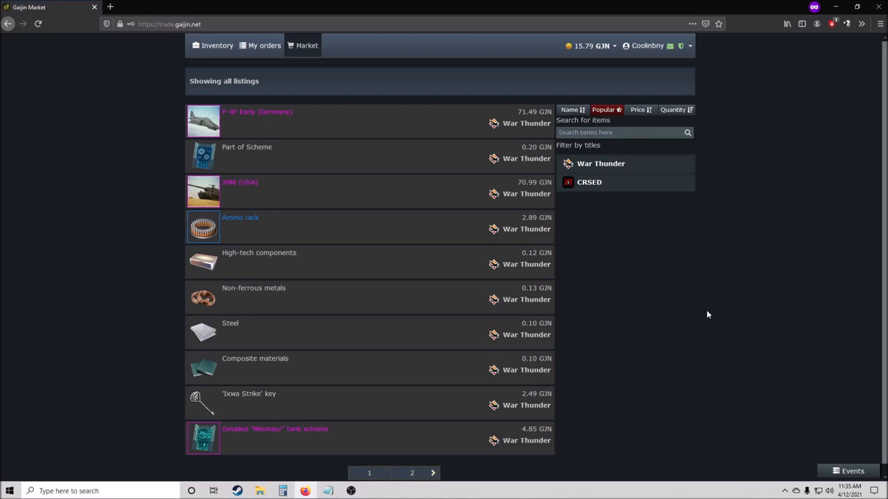
pyautogui.moveTo(714, 308)
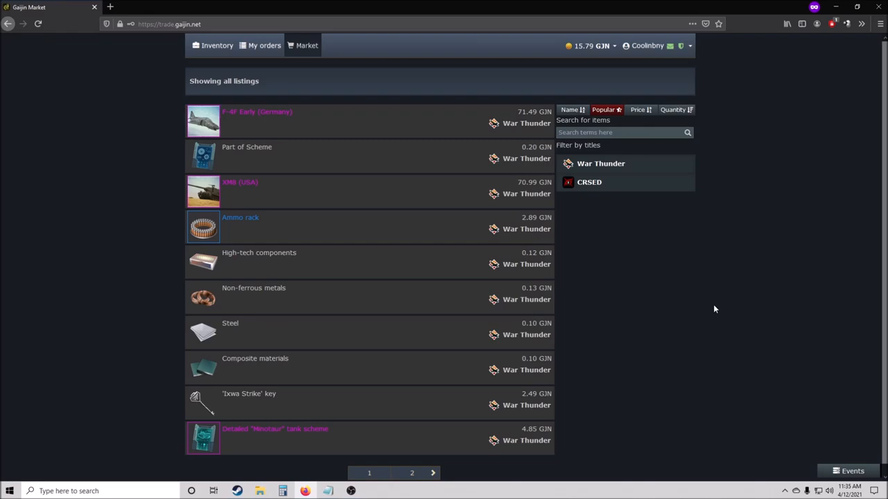
pyautogui.moveTo(654, 63)
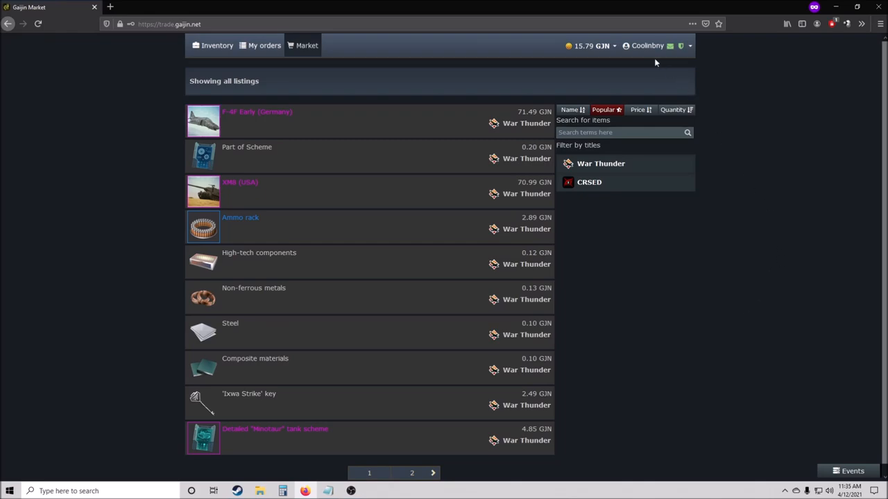
# Step: Toggle the GJN balance dropdown in the header above the listings
pyautogui.click(589, 46)
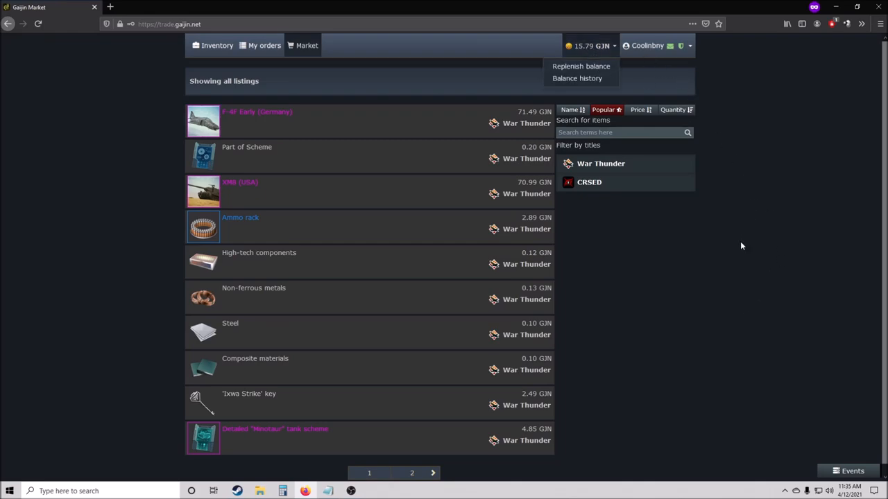
pyautogui.moveTo(738, 247)
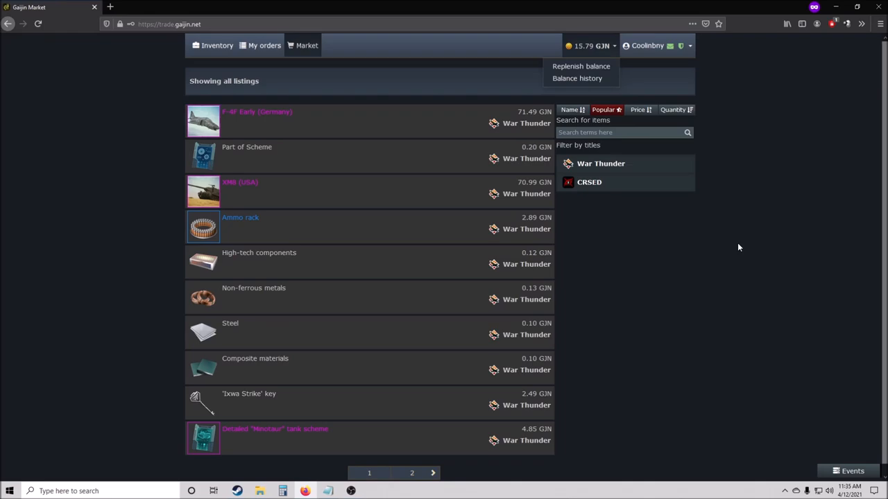
pyautogui.moveTo(738, 267)
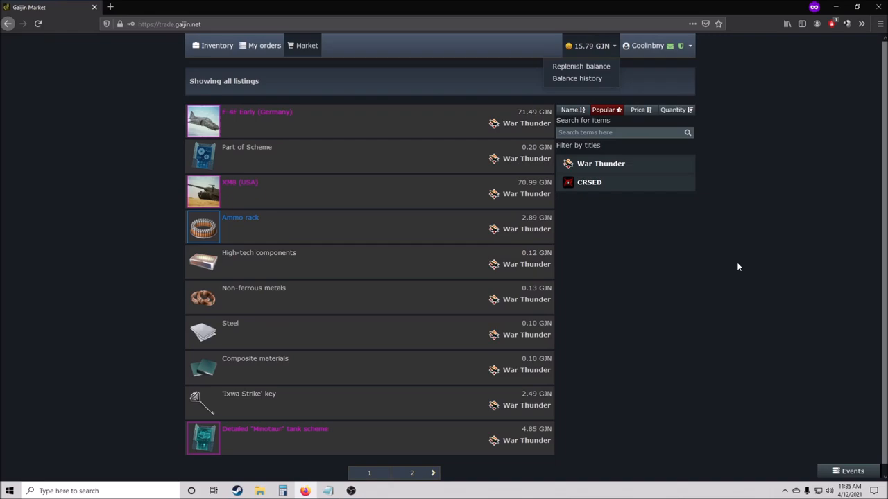
pyautogui.moveTo(726, 286)
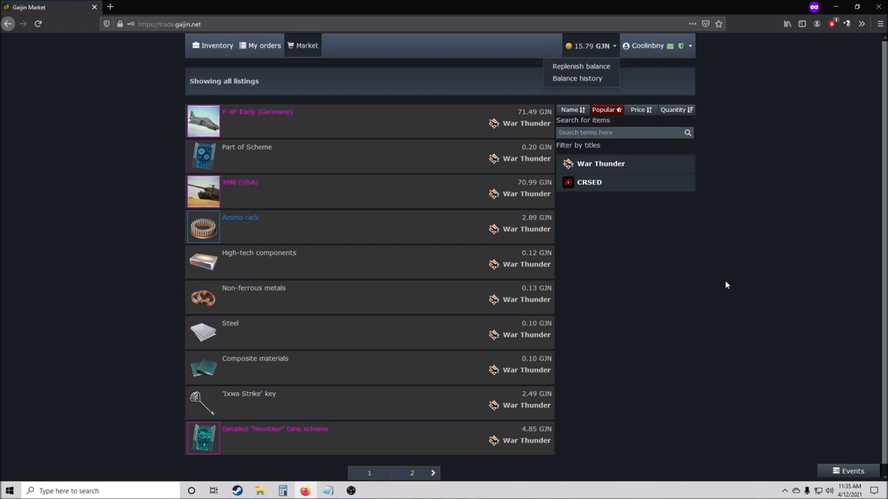
pyautogui.moveTo(757, 308)
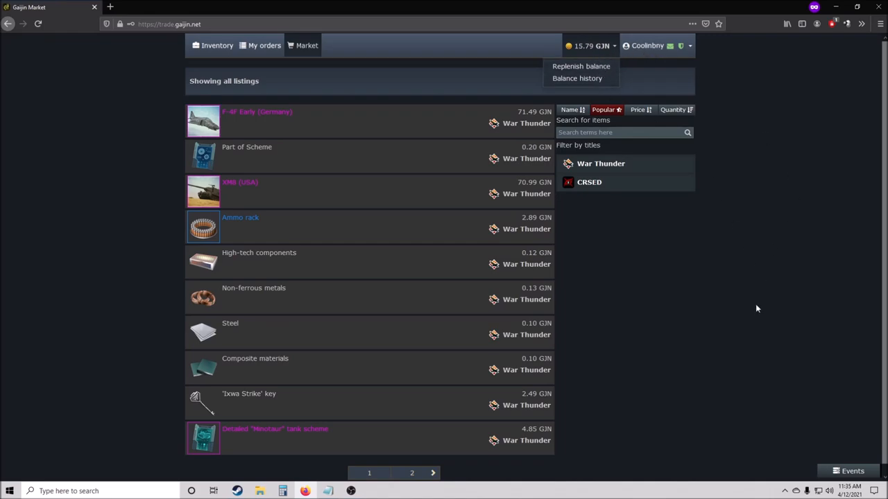
pyautogui.moveTo(751, 310)
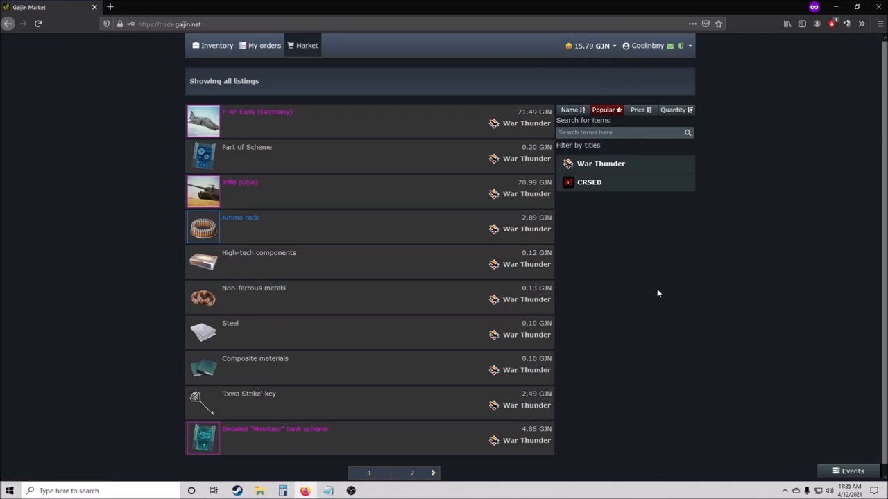
pyautogui.moveTo(667, 297)
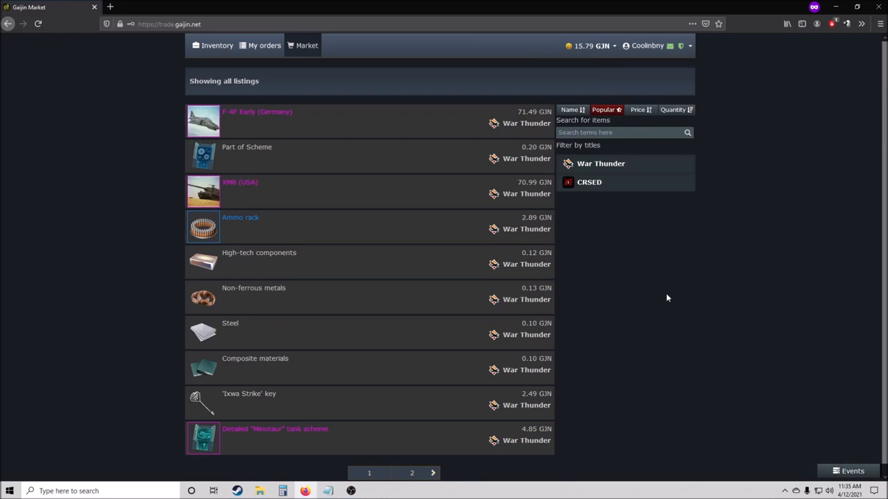
pyautogui.moveTo(666, 294)
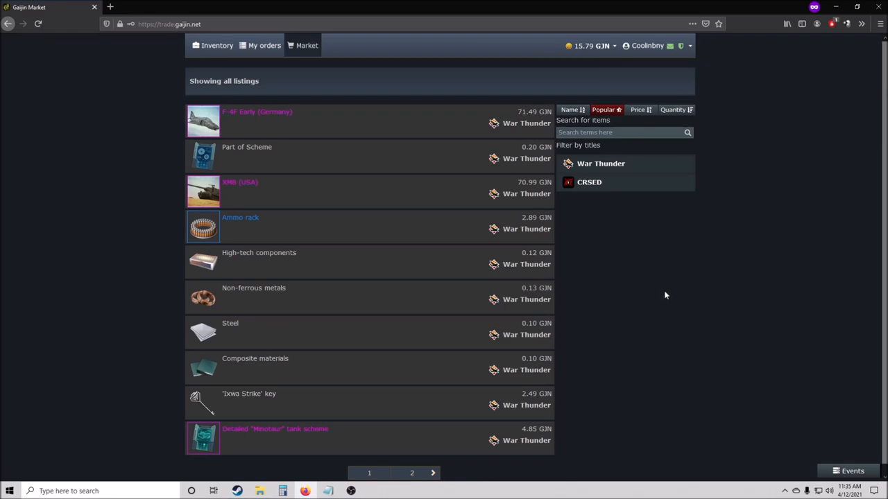
pyautogui.moveTo(807, 300)
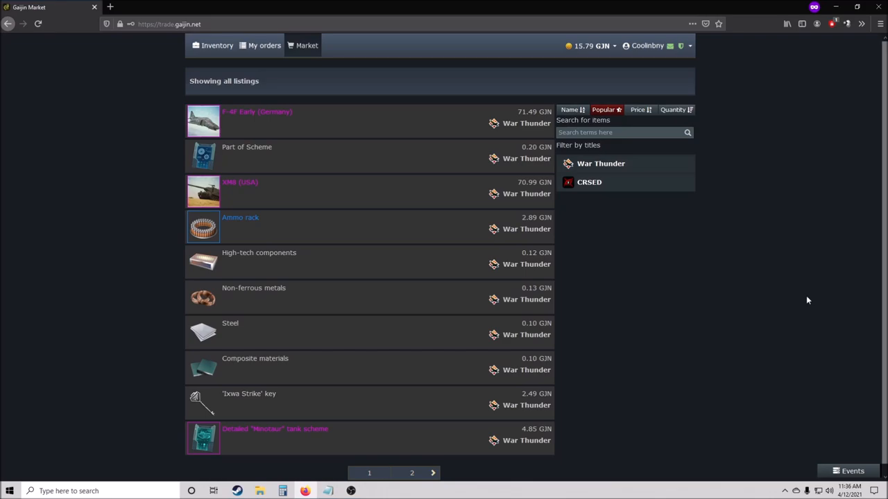
pyautogui.moveTo(802, 359)
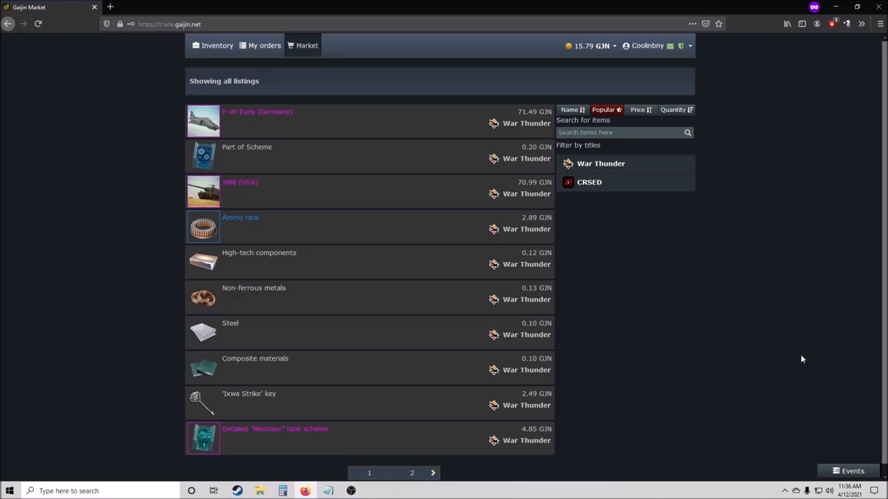
pyautogui.moveTo(269, 160)
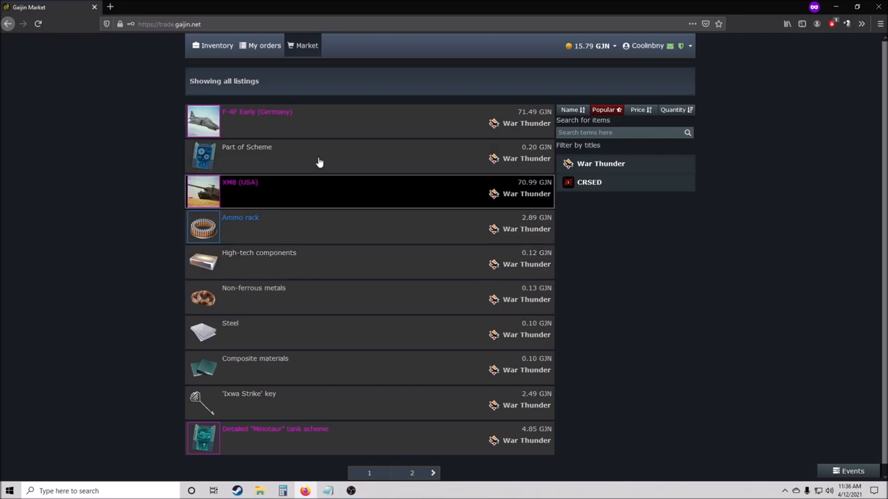
pyautogui.moveTo(262, 118)
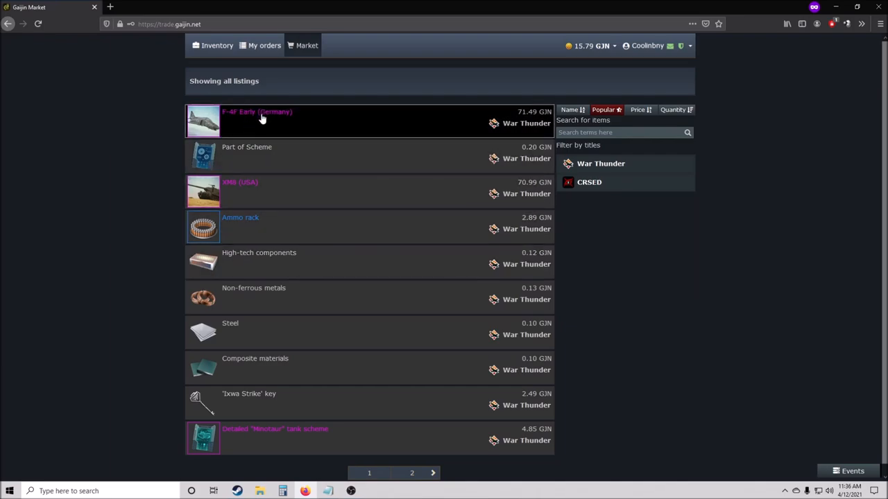
# Step: Open the Trade window for the F-4F Early (Germany) listing
pyautogui.click(256, 115)
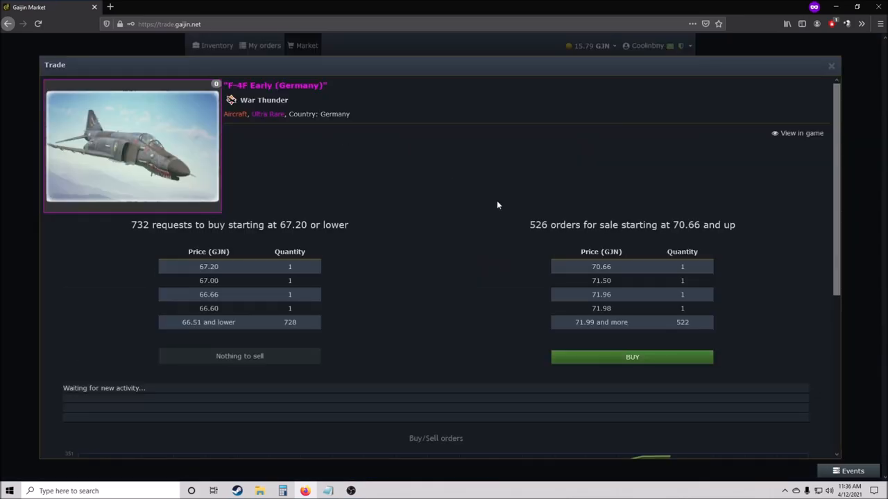
pyautogui.moveTo(520, 211)
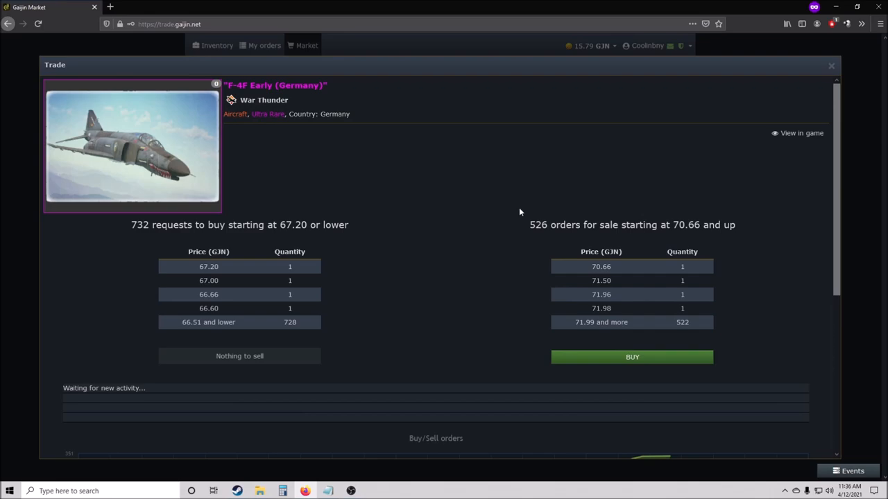
pyautogui.moveTo(816, 344)
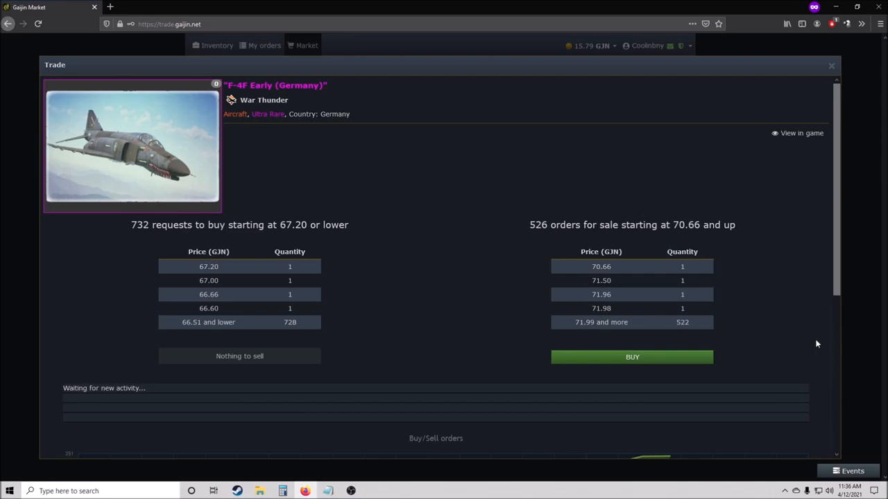
pyautogui.moveTo(632, 391)
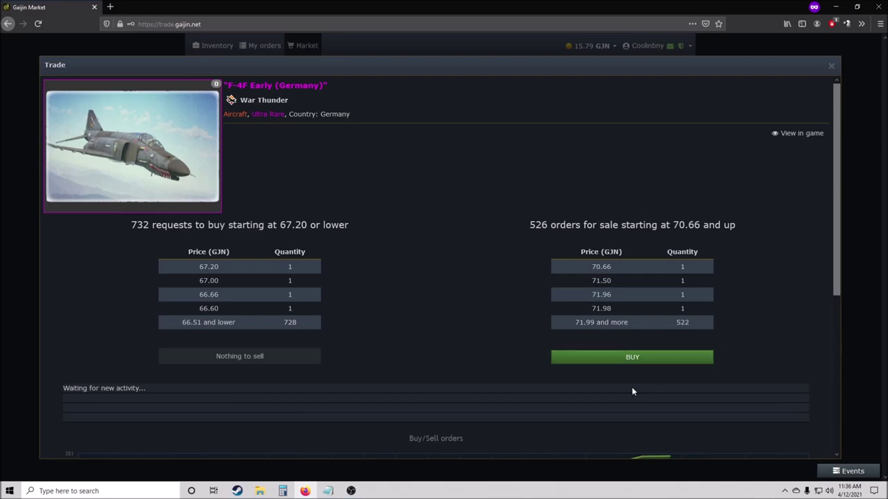
pyautogui.moveTo(624, 386)
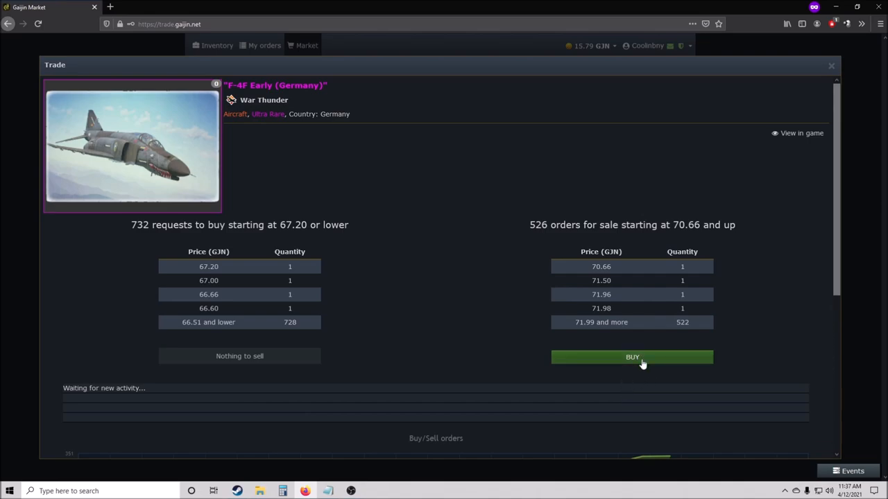
pyautogui.click(633, 358)
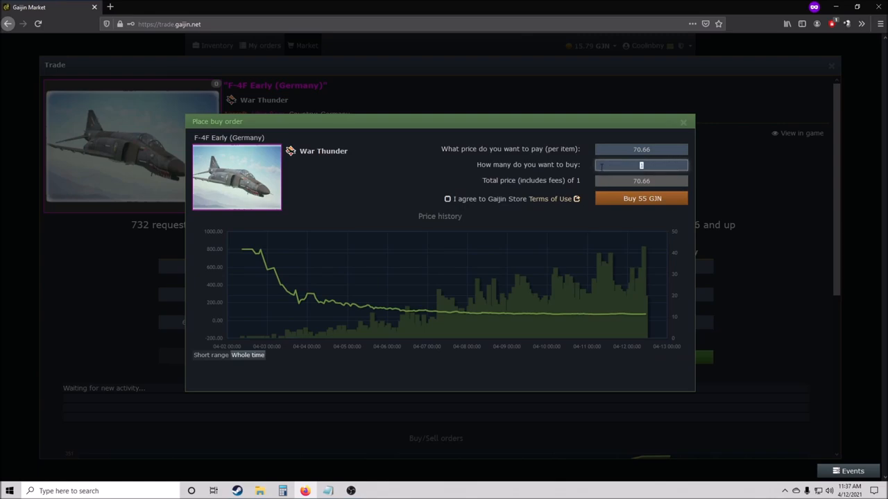
pyautogui.write('5')
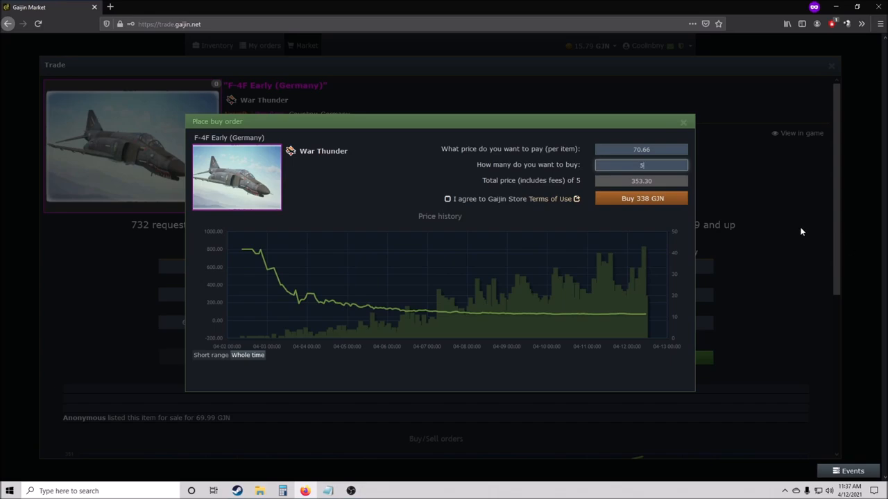
pyautogui.moveTo(796, 236)
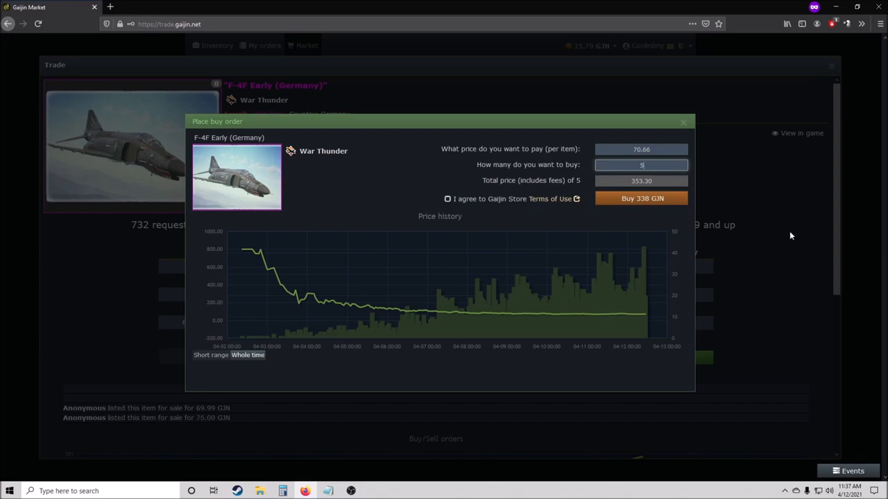
pyautogui.moveTo(768, 243)
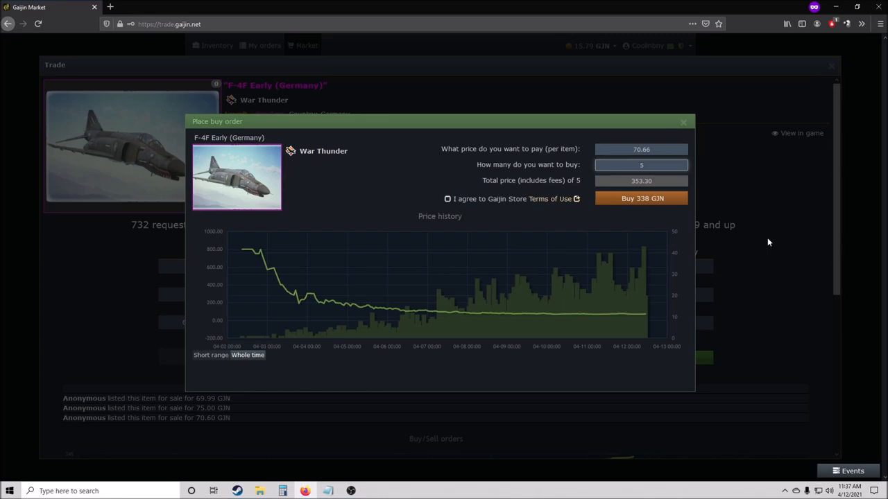
pyautogui.click(683, 122)
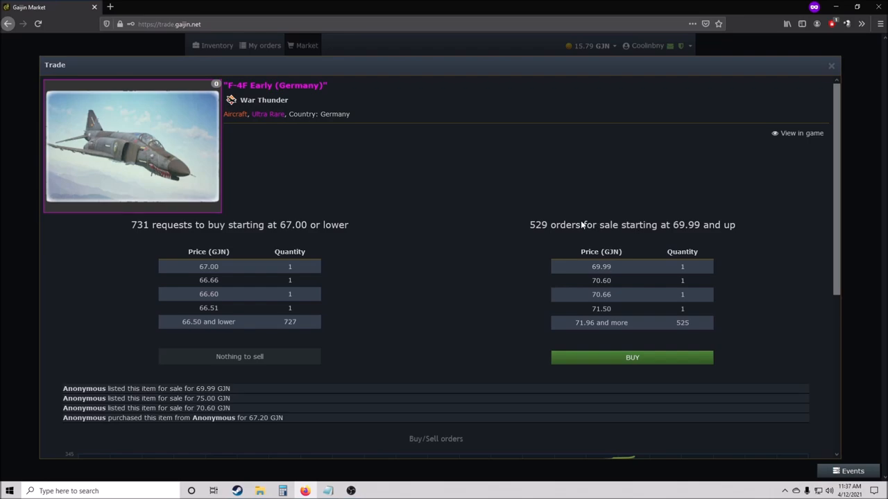
# Step: Close the F-4F Early Trade window to return to all listings
pyautogui.click(829, 65)
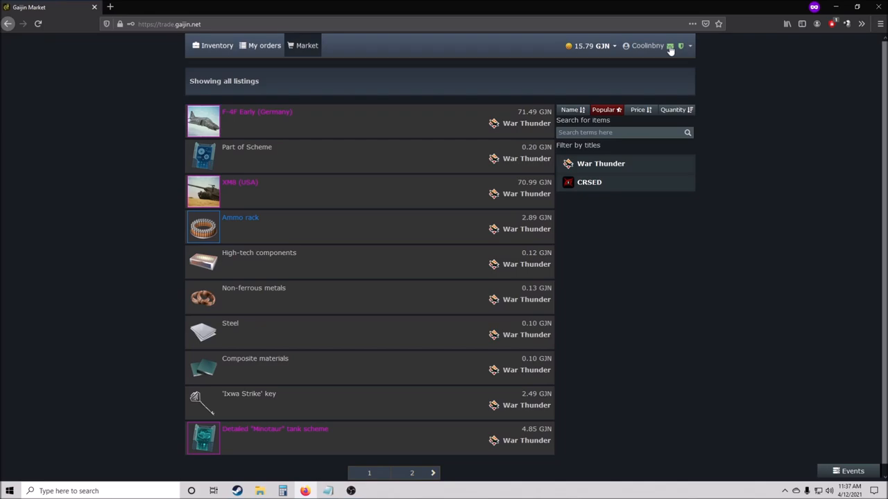
pyautogui.moveTo(873, 219)
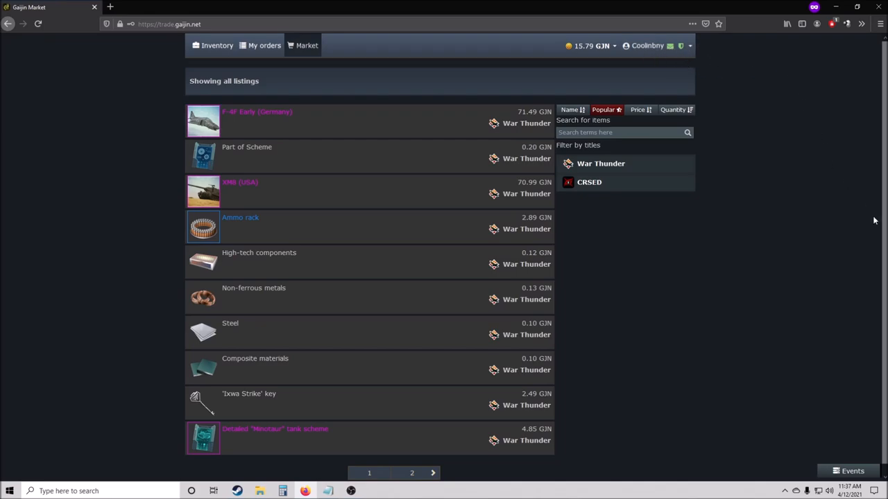
pyautogui.moveTo(791, 294)
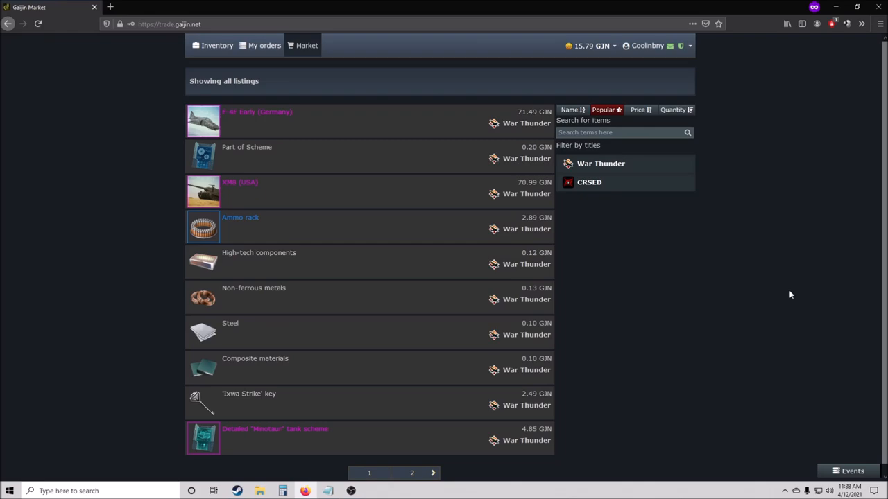
pyautogui.moveTo(757, 435)
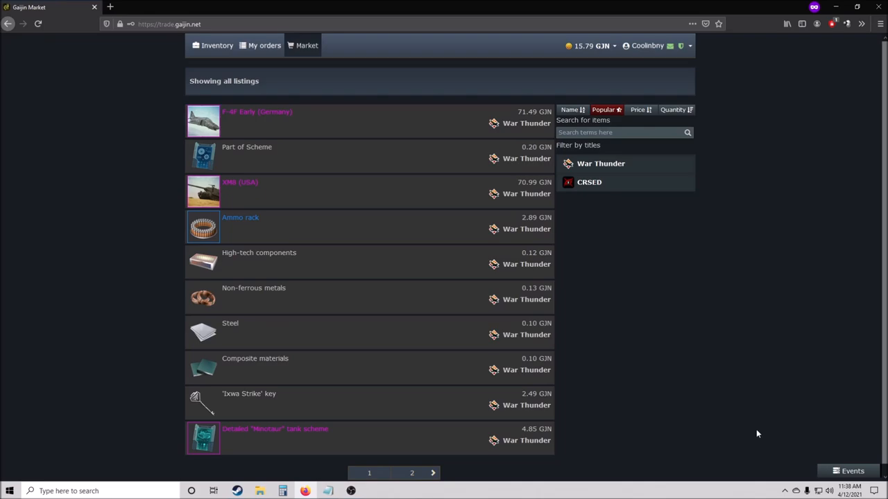
pyautogui.moveTo(682, 338)
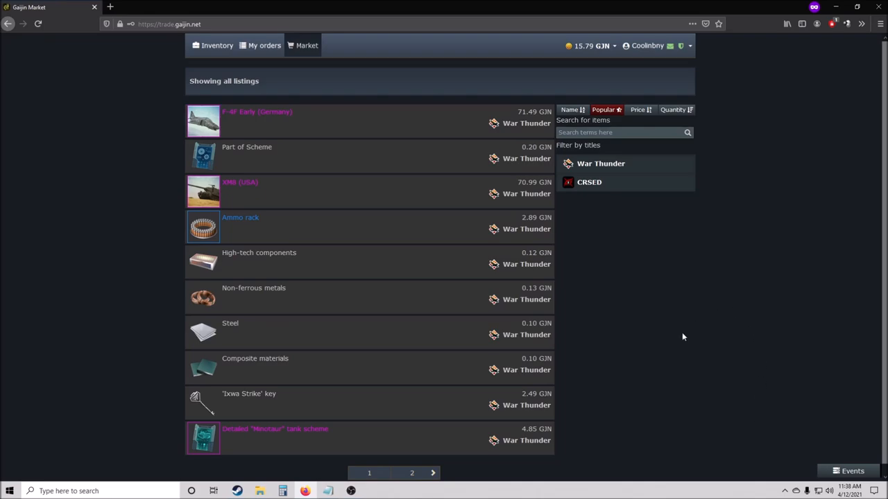
pyautogui.moveTo(819, 358)
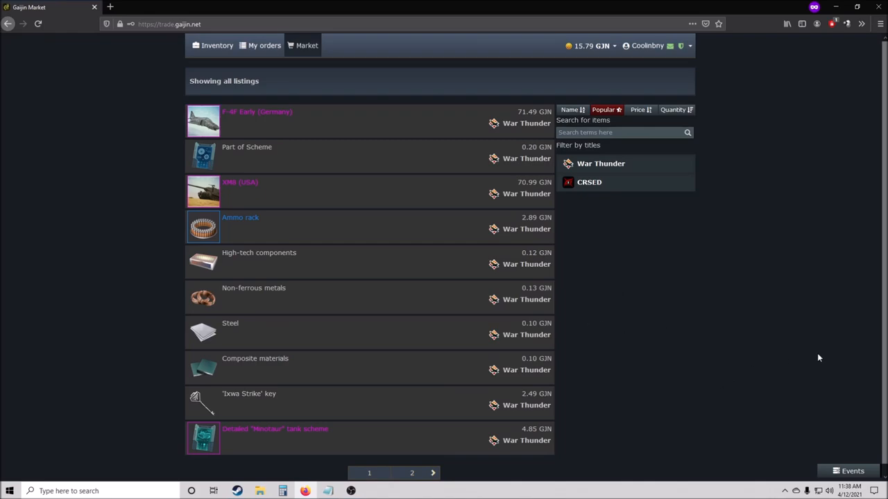
pyautogui.moveTo(779, 312)
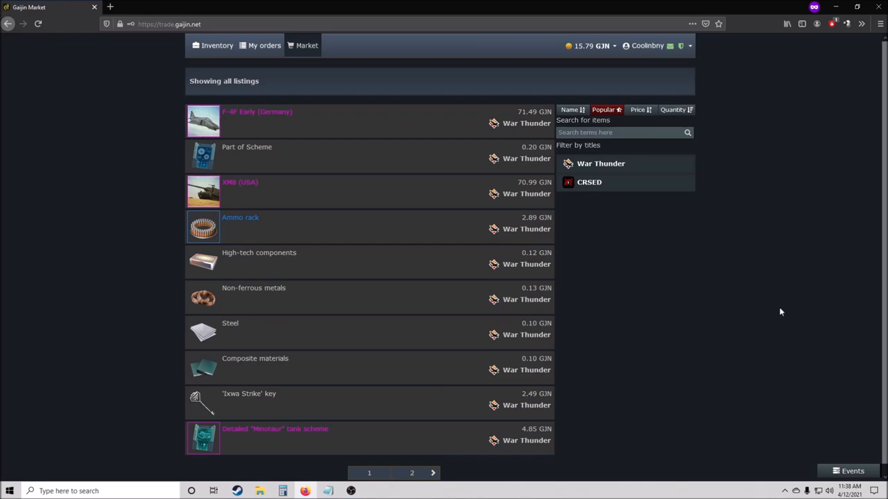